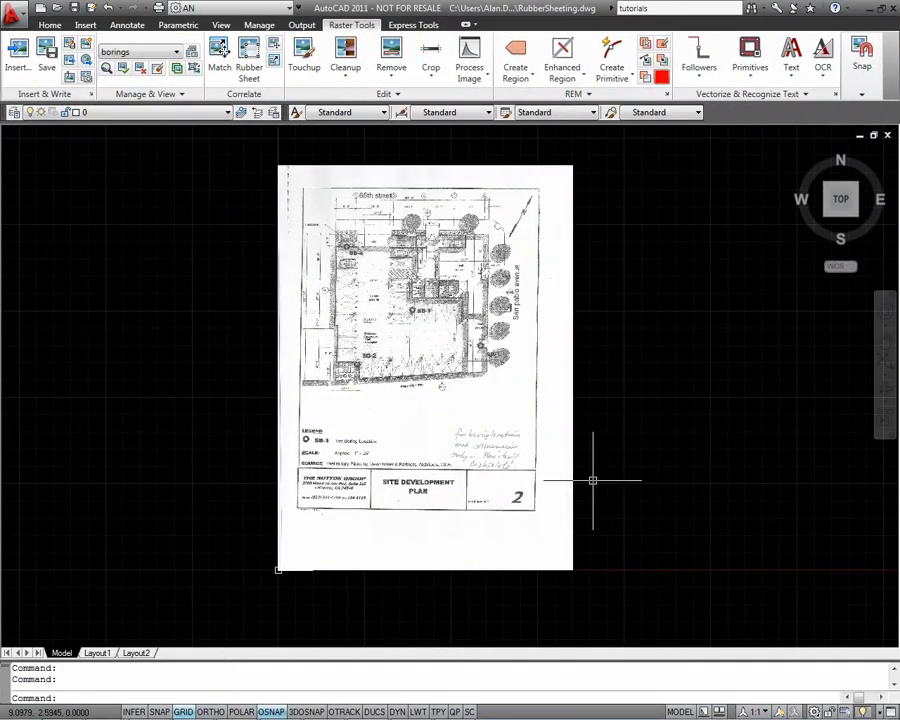
pyautogui.moveTo(596, 484)
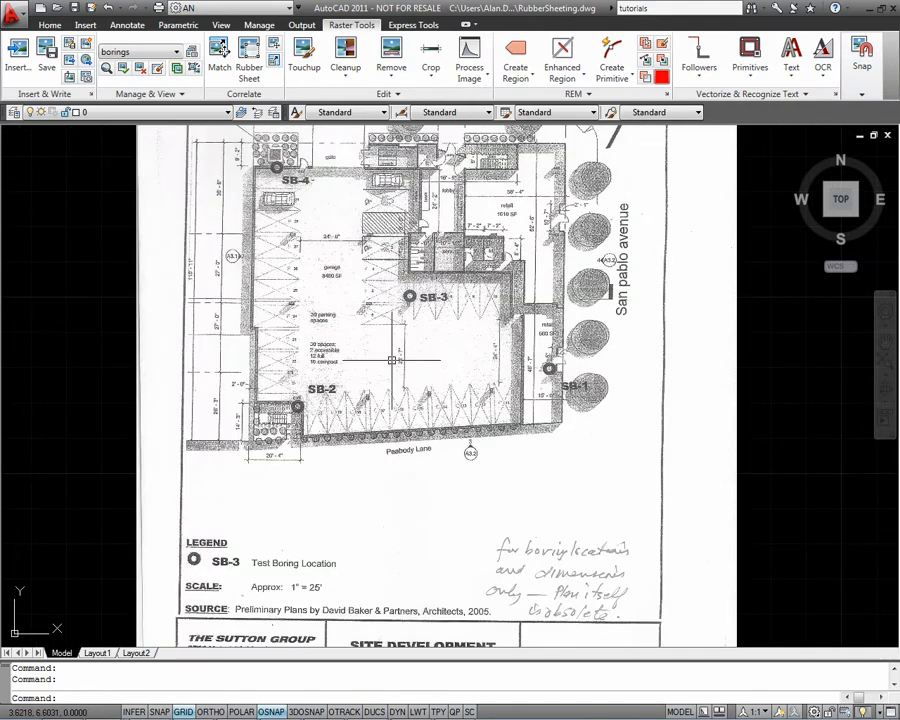
# Invert the scanned plan's colours using Cleanup > Invert on the Raster Tools ribbon
pyautogui.scroll(-3)
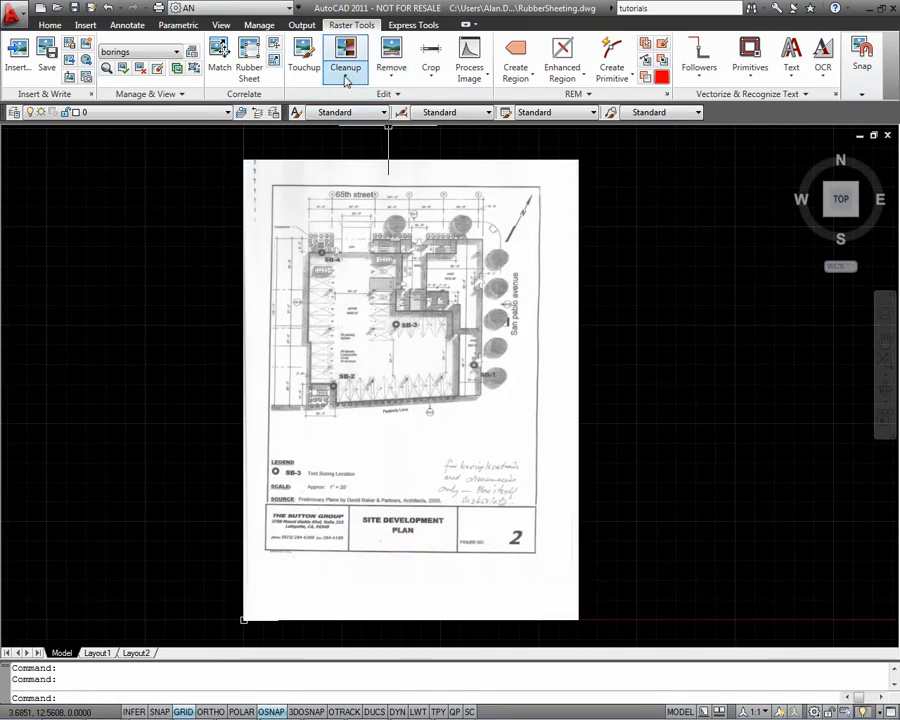
pyautogui.click(346, 56)
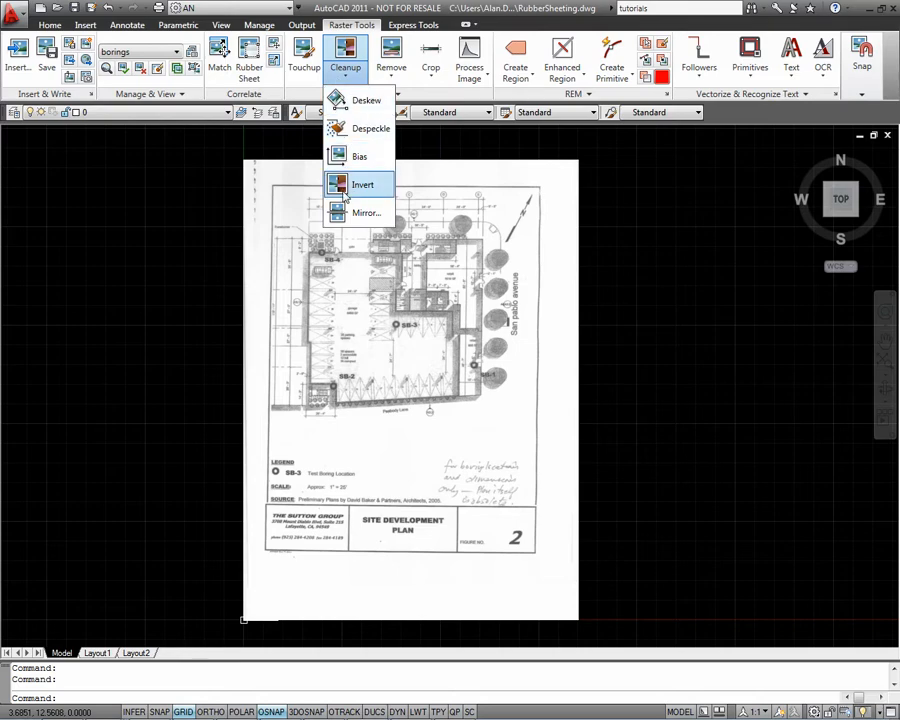
pyautogui.click(364, 184)
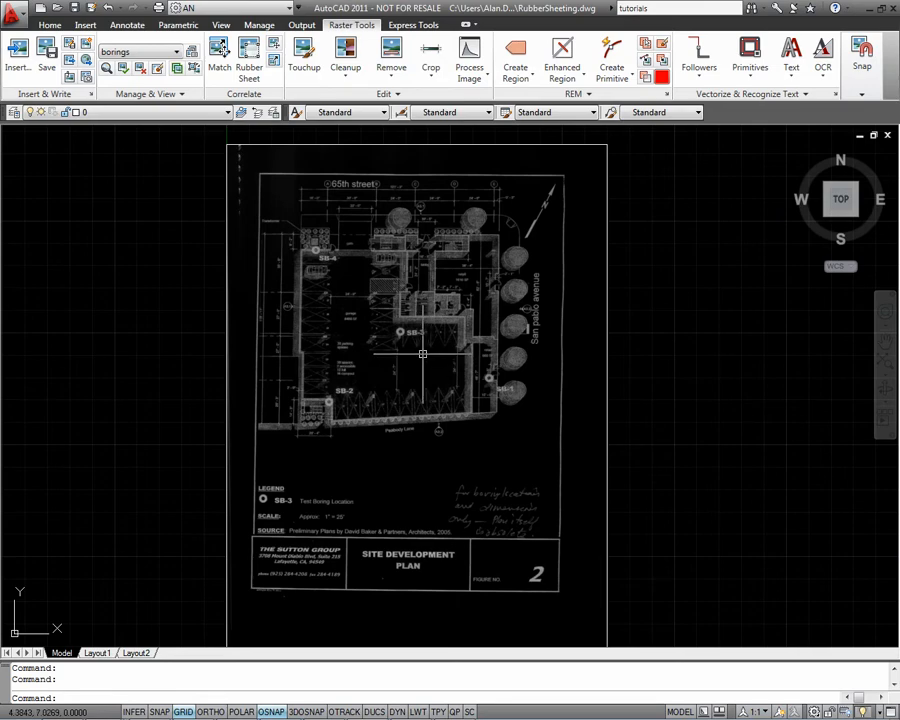
# Start RECTANG and place its first corner at the inverted plan's border corner
pyautogui.write('rec RECTANG')
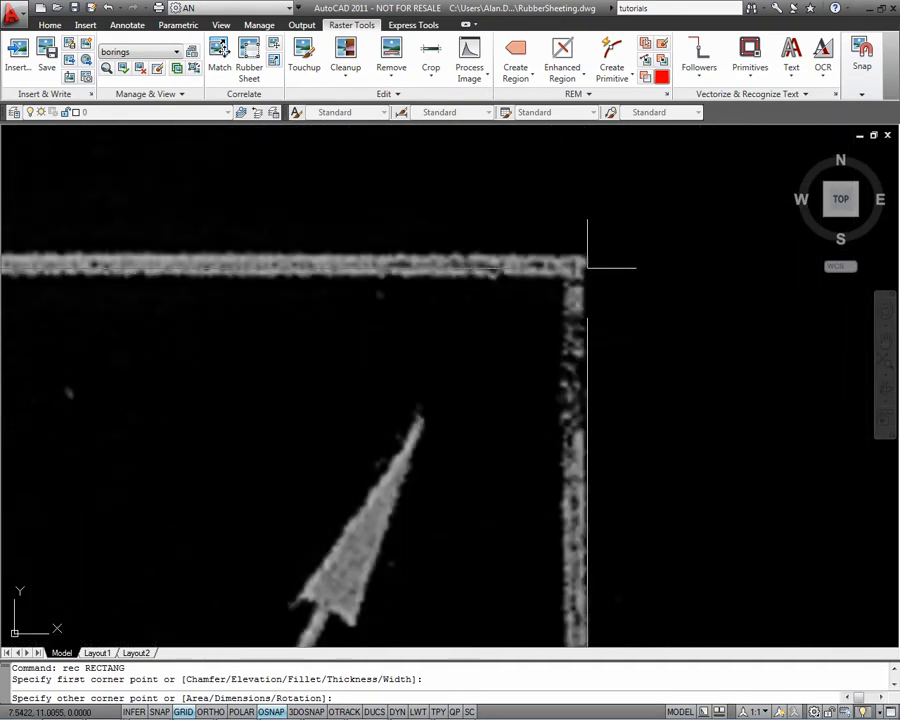
pyautogui.click(588, 332)
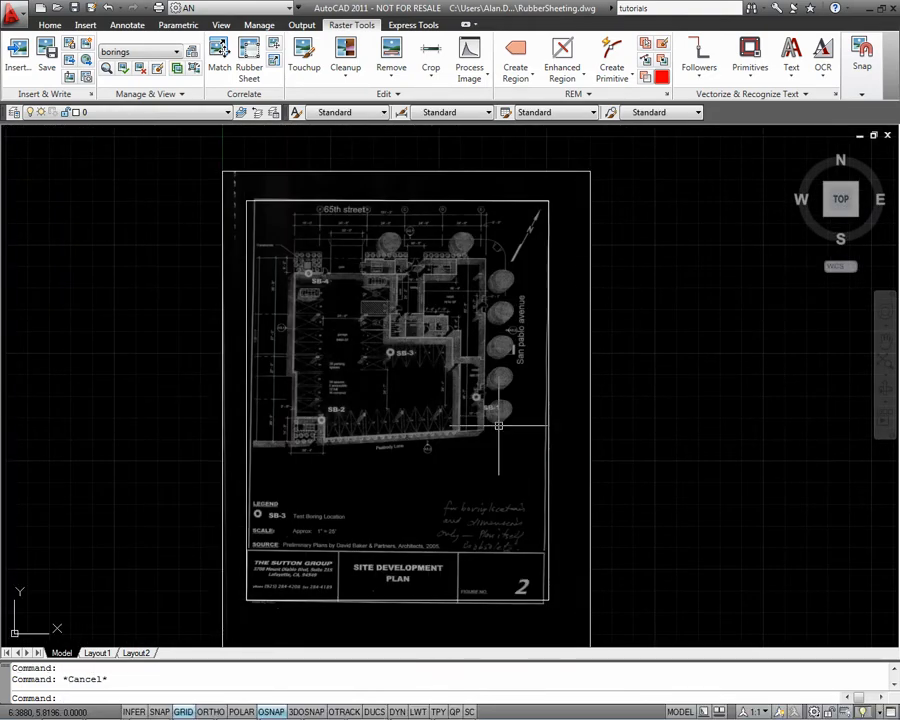
pyautogui.moveTo(352, 158)
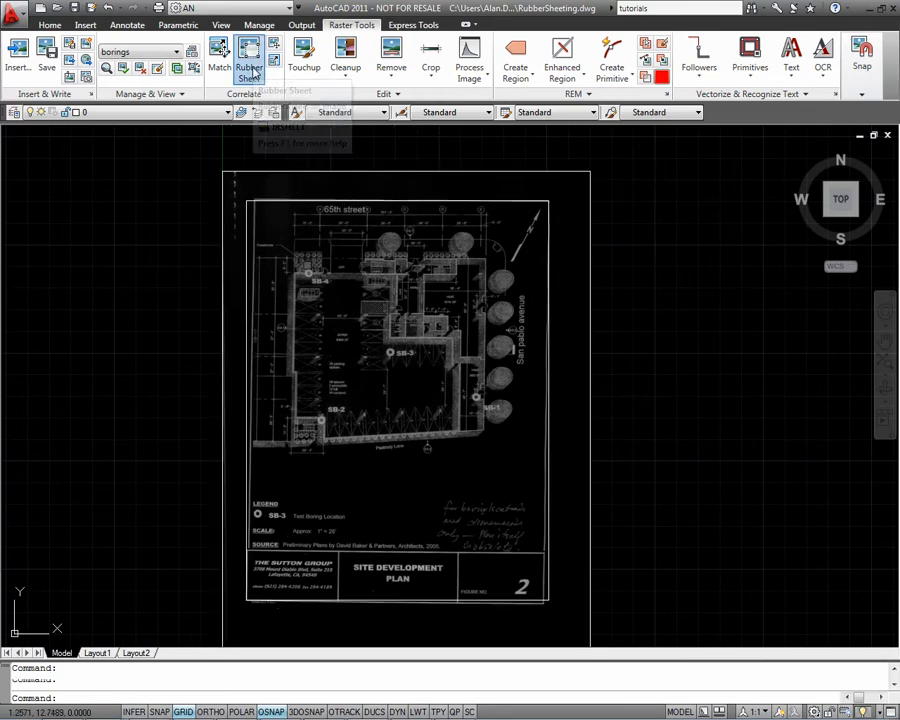
# Start Rubber Sheet with the Triangular method and begin adding control point pairs
pyautogui.click(248, 56)
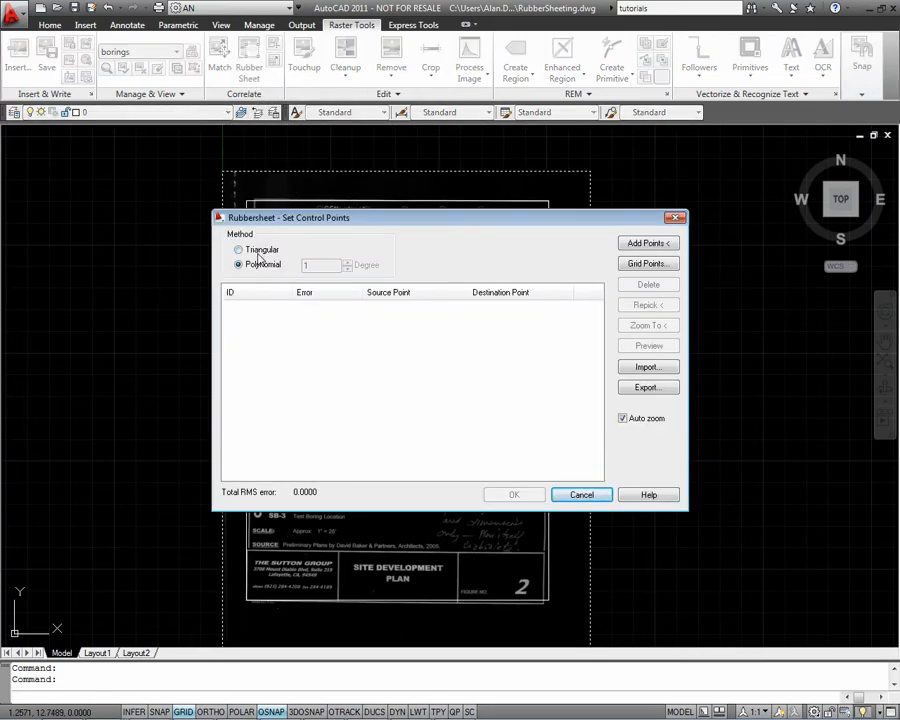
pyautogui.click(238, 248)
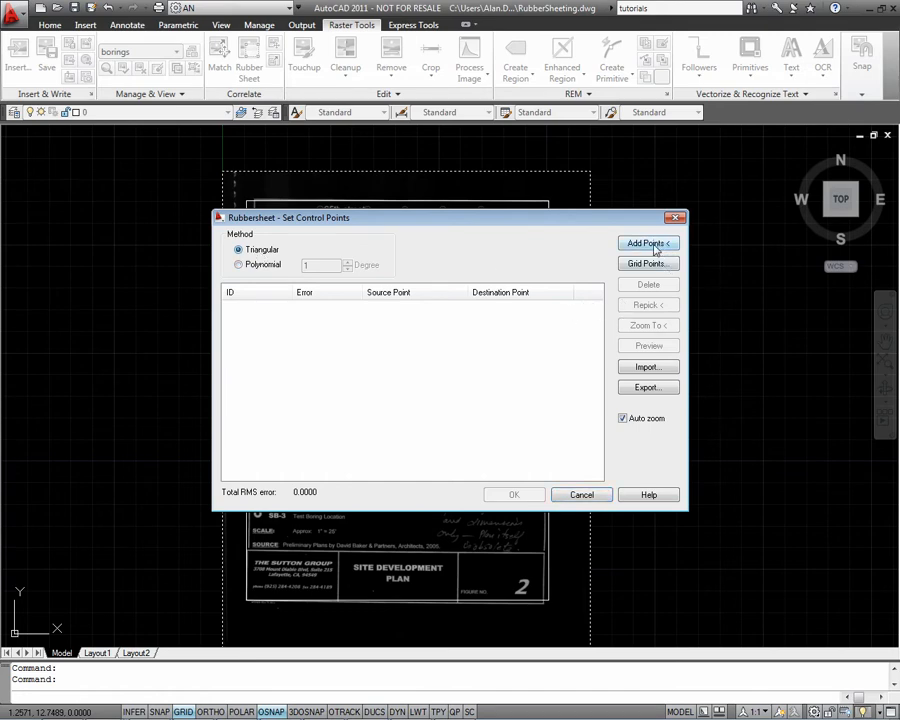
pyautogui.click(644, 244)
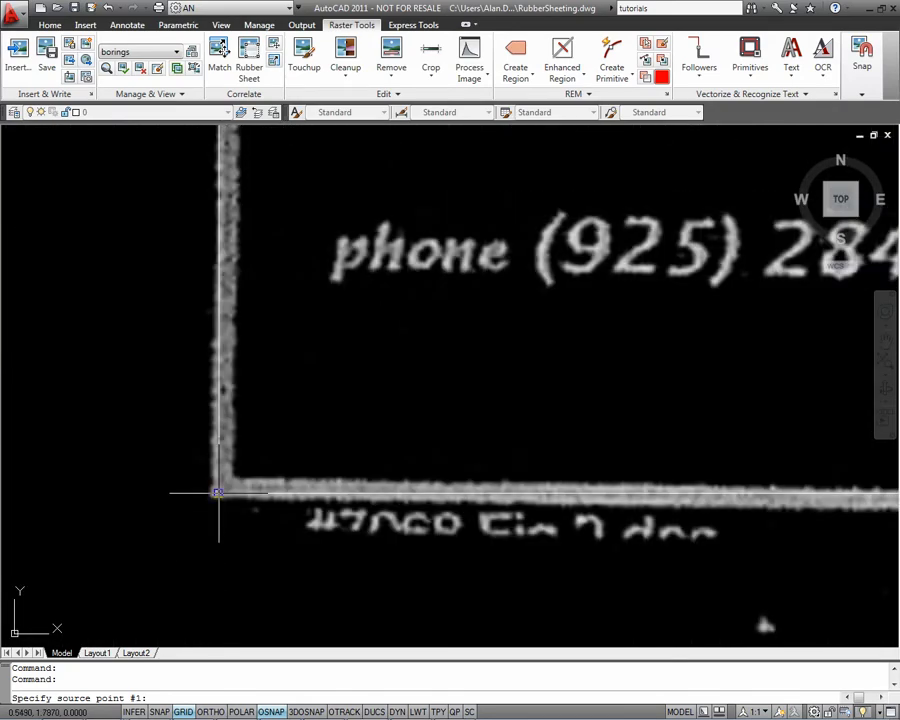
# Pick the first source control point at a distorted border corner of the plan
pyautogui.click(218, 492)
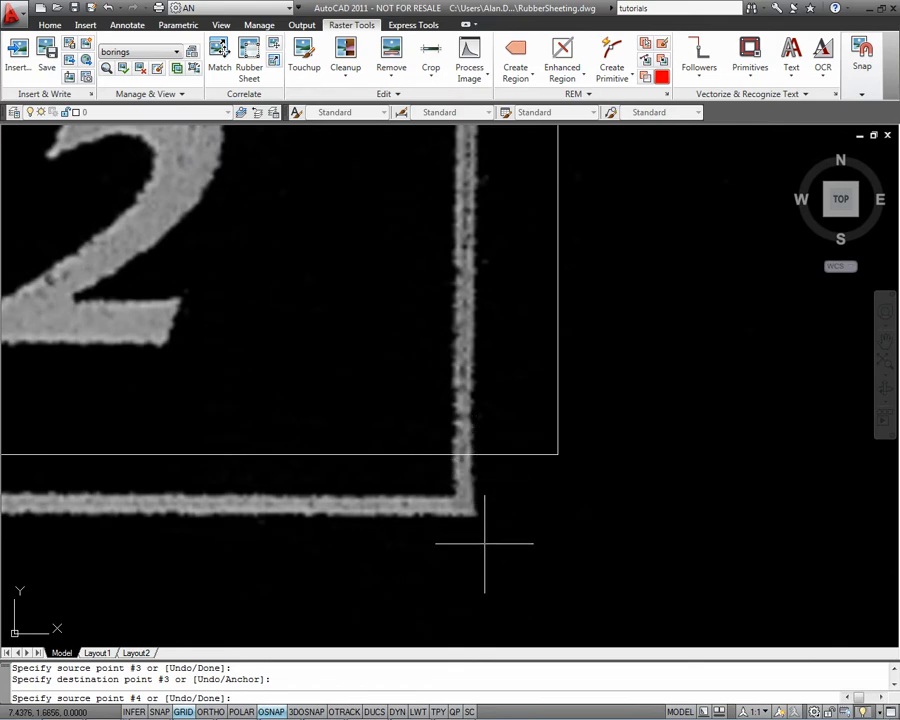
pyautogui.moveTo(472, 512)
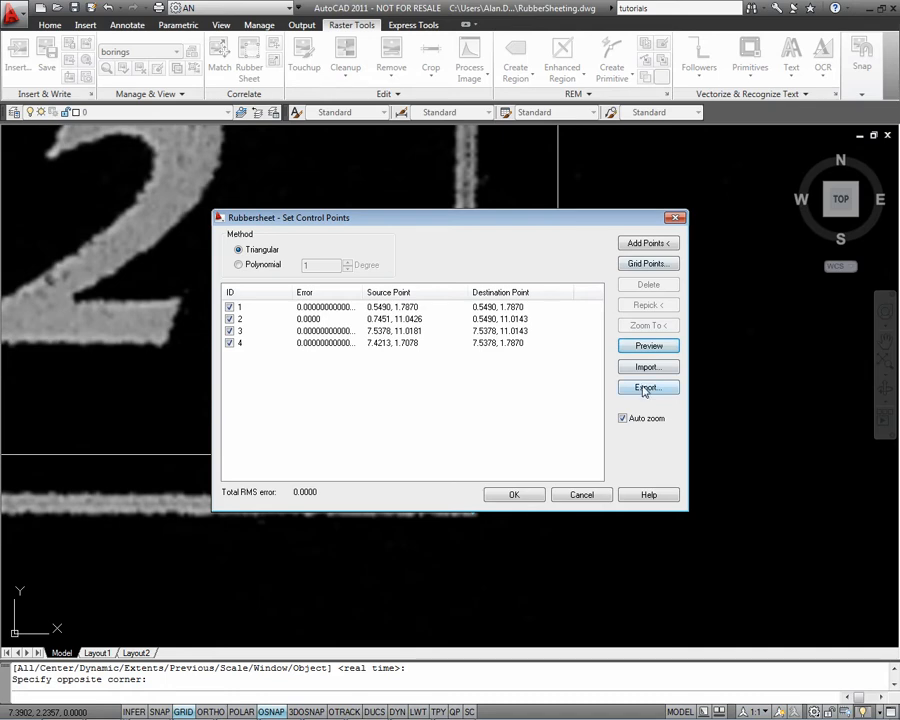
# Review the control point export dialog, then run the rubber-sheet transformation on the plan
pyautogui.click(648, 388)
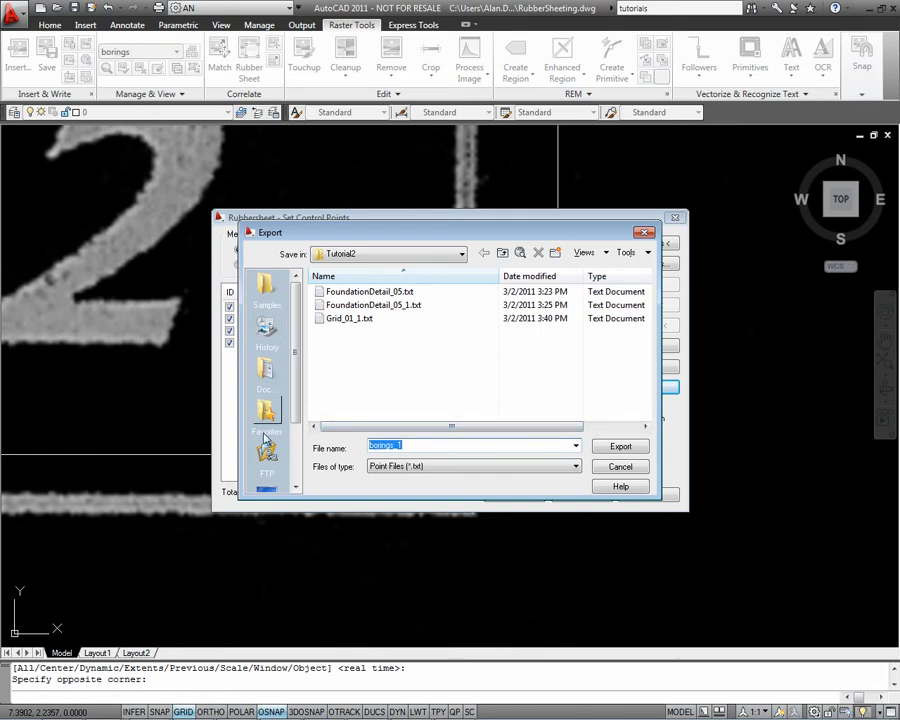
pyautogui.scroll(-3)
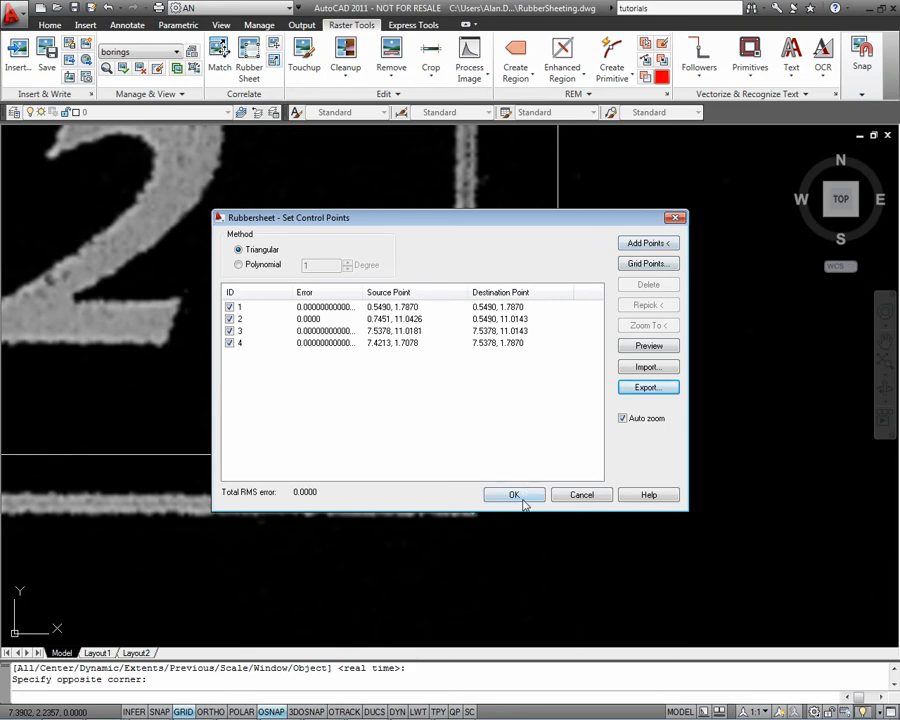
pyautogui.click(512, 494)
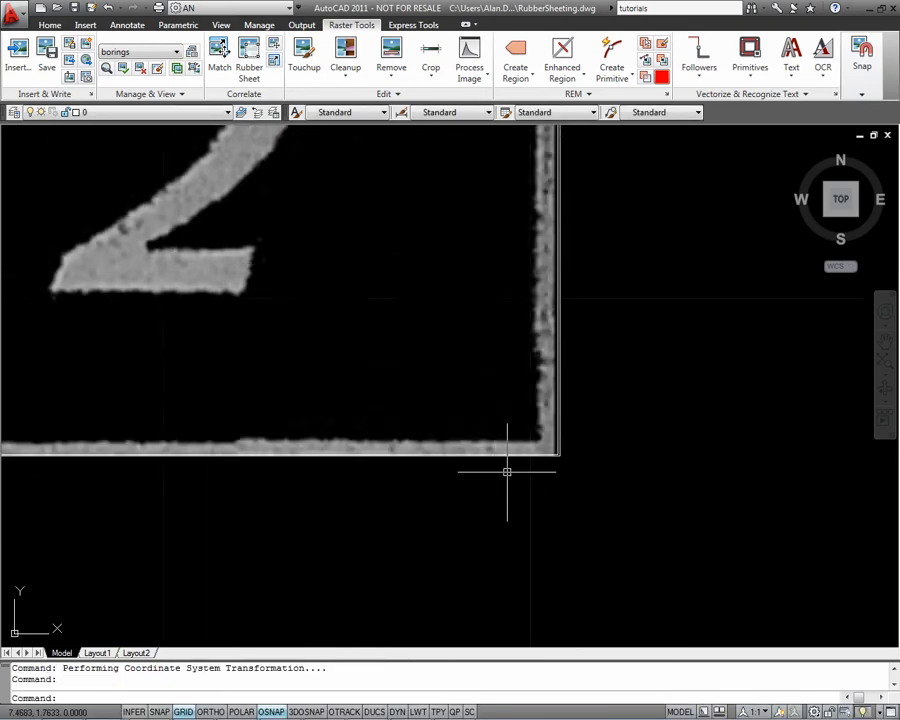